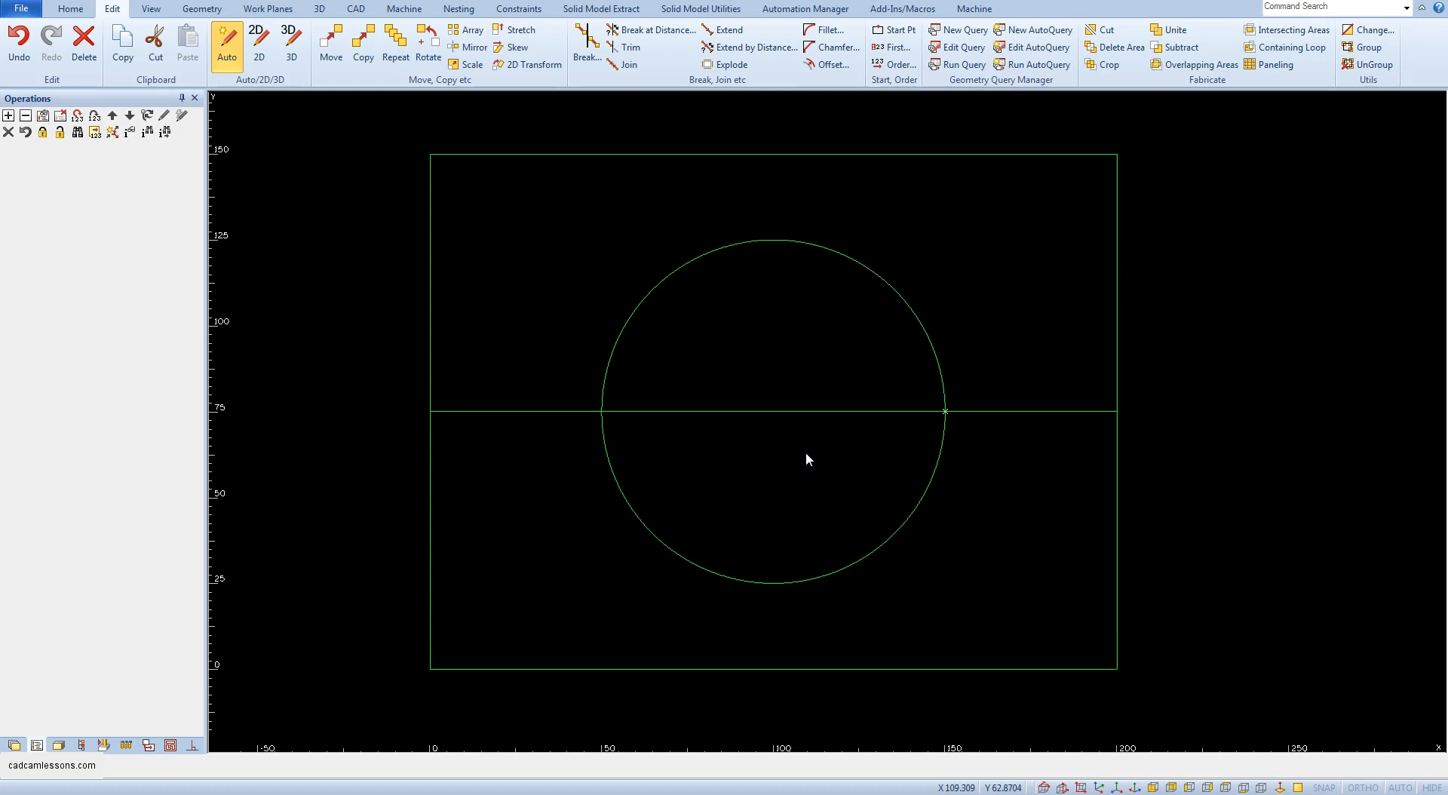
mouse_move(809, 463)
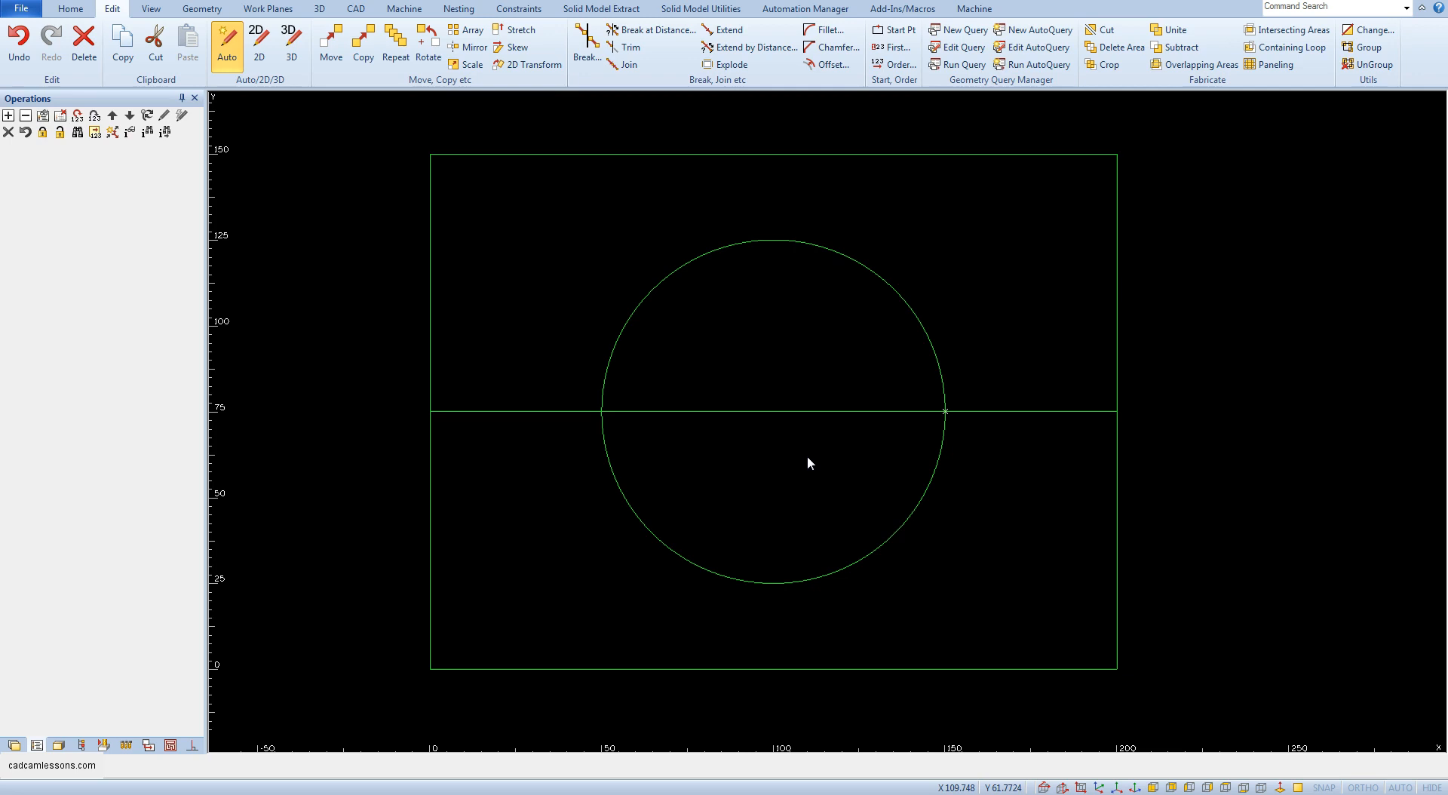
mouse_move(810, 460)
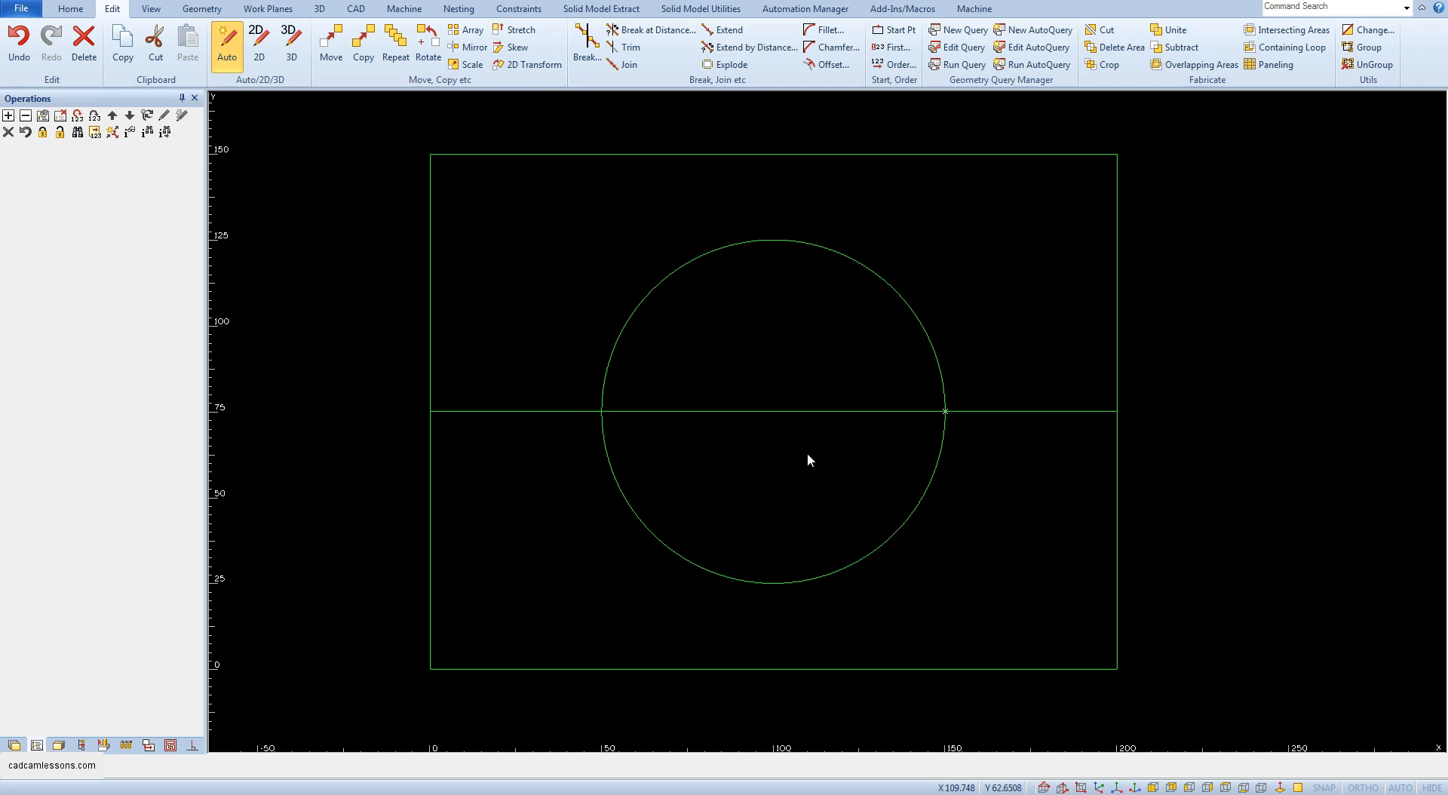
mouse_move(816, 457)
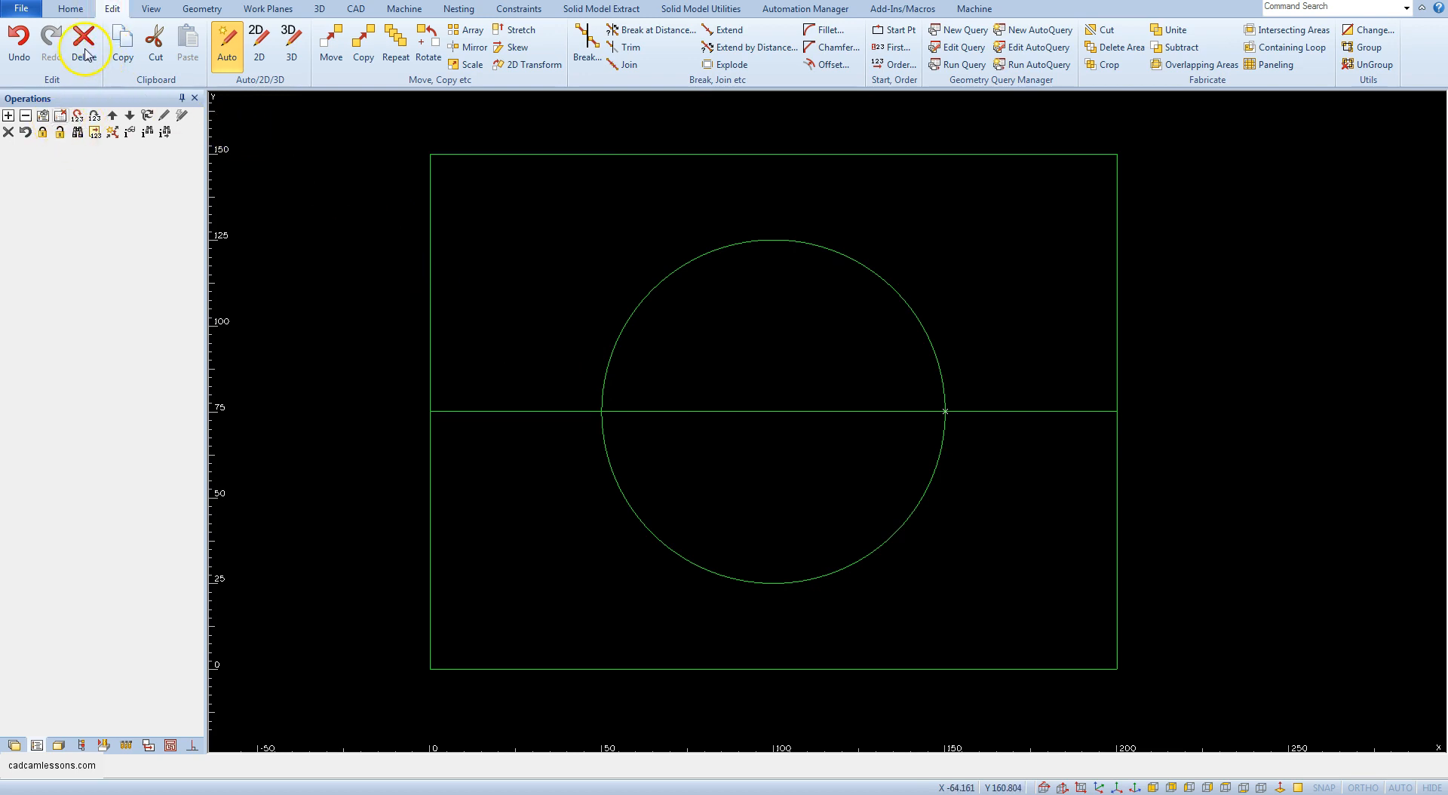
- Delete the horizontal line segment lying inside the circle and confirm the single-geometry deletion
left_click(84, 38)
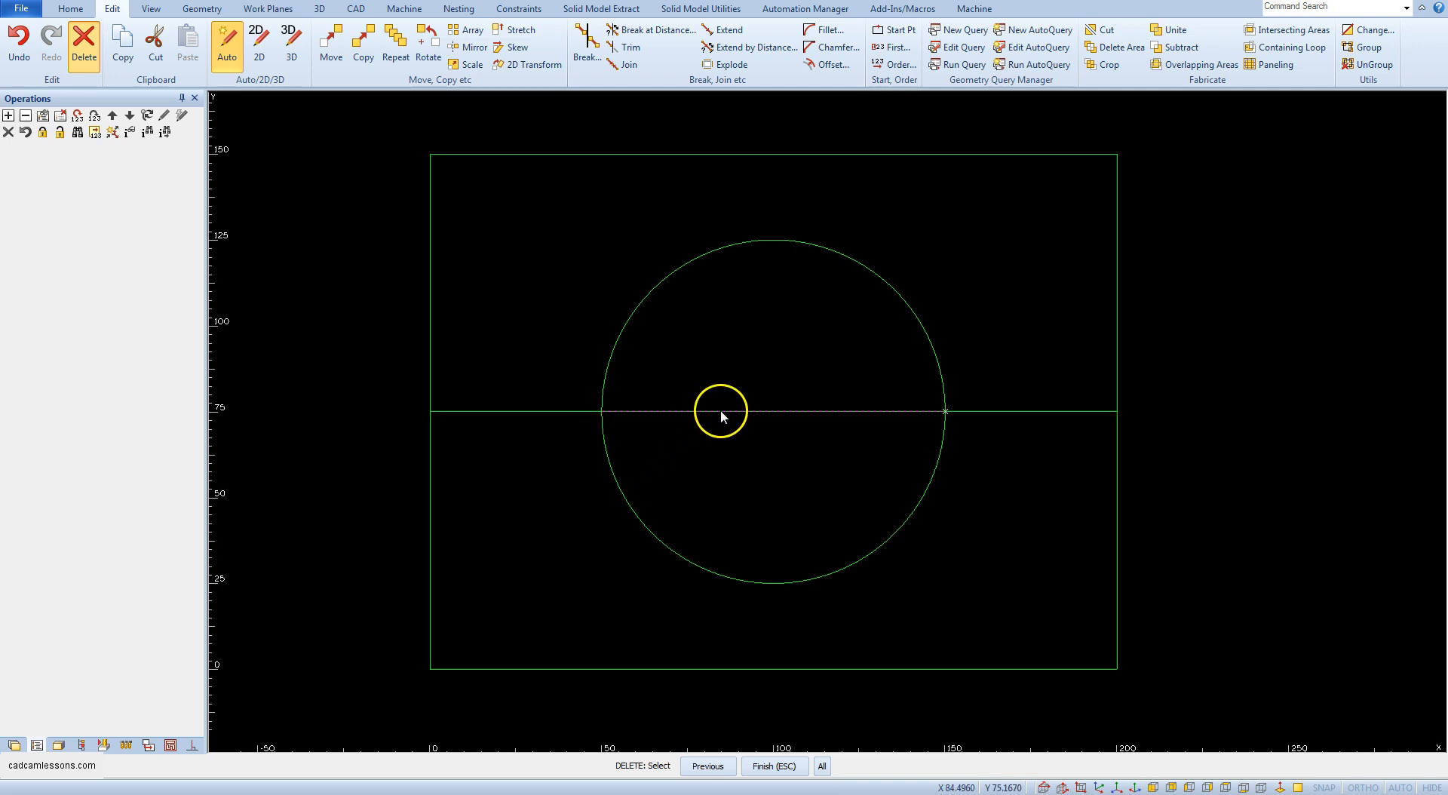
left_click(787, 412)
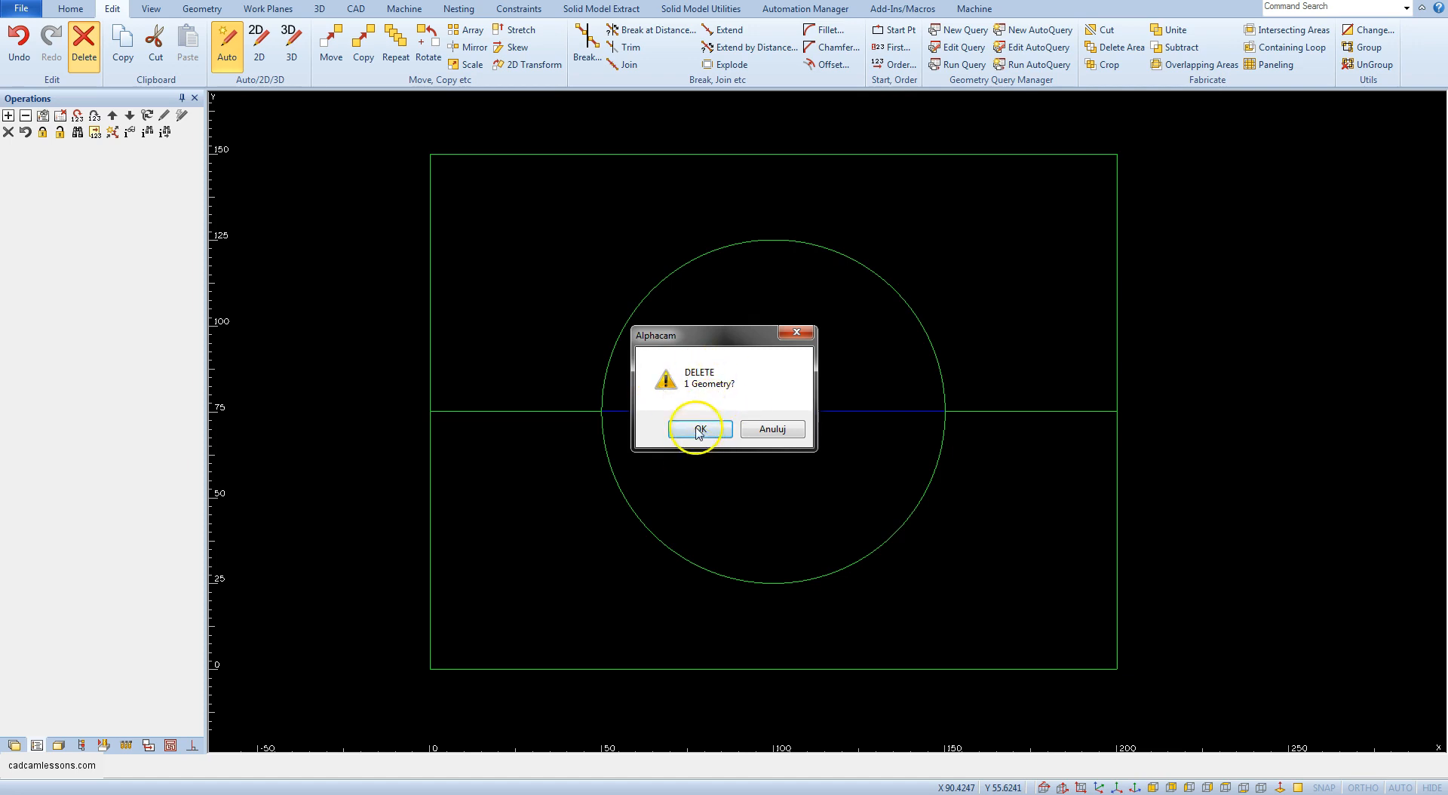
left_click(698, 429)
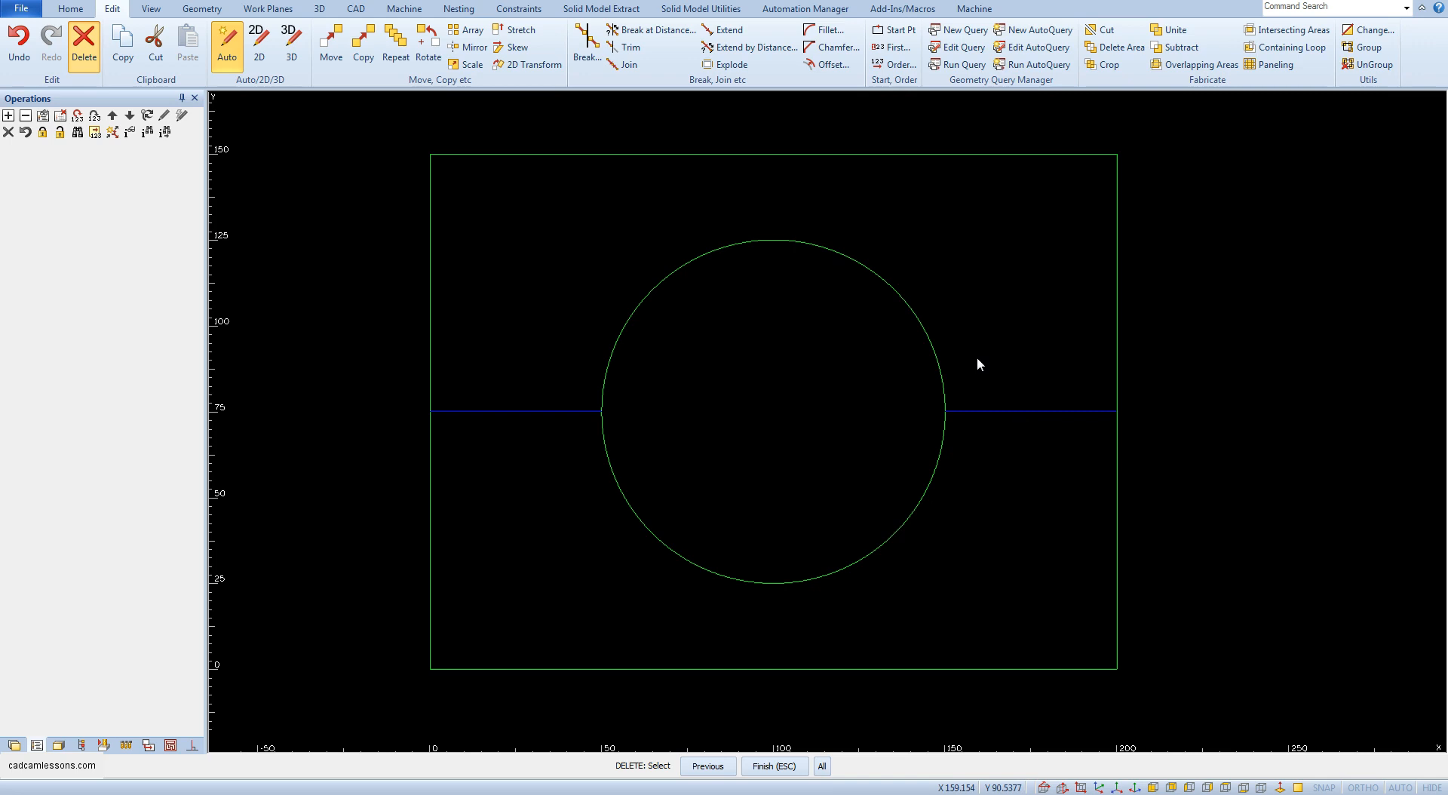
mouse_move(978, 360)
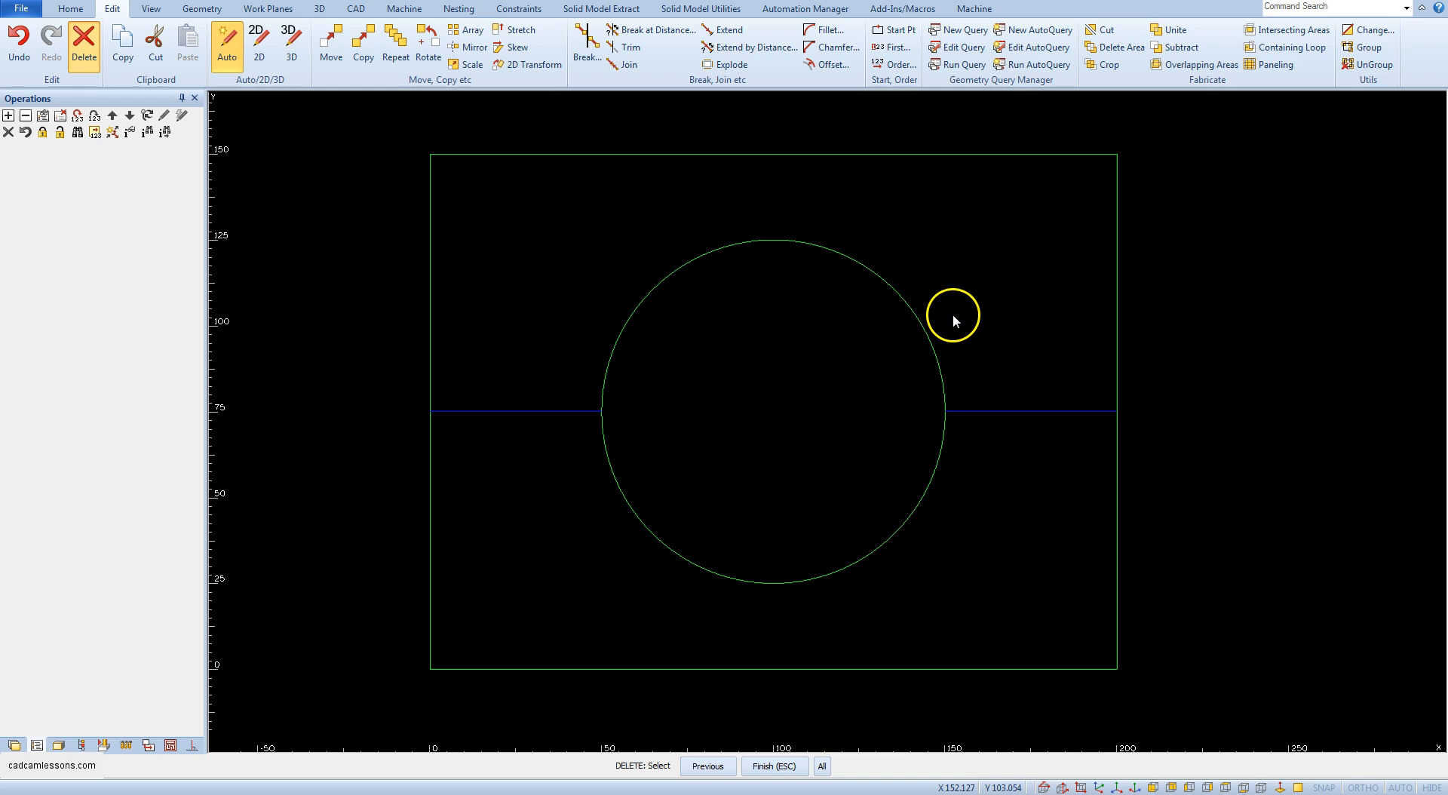
- Delete the two outer horizontal line segments beside the circle, leaving only the rectangle and circle
left_click(81, 34)
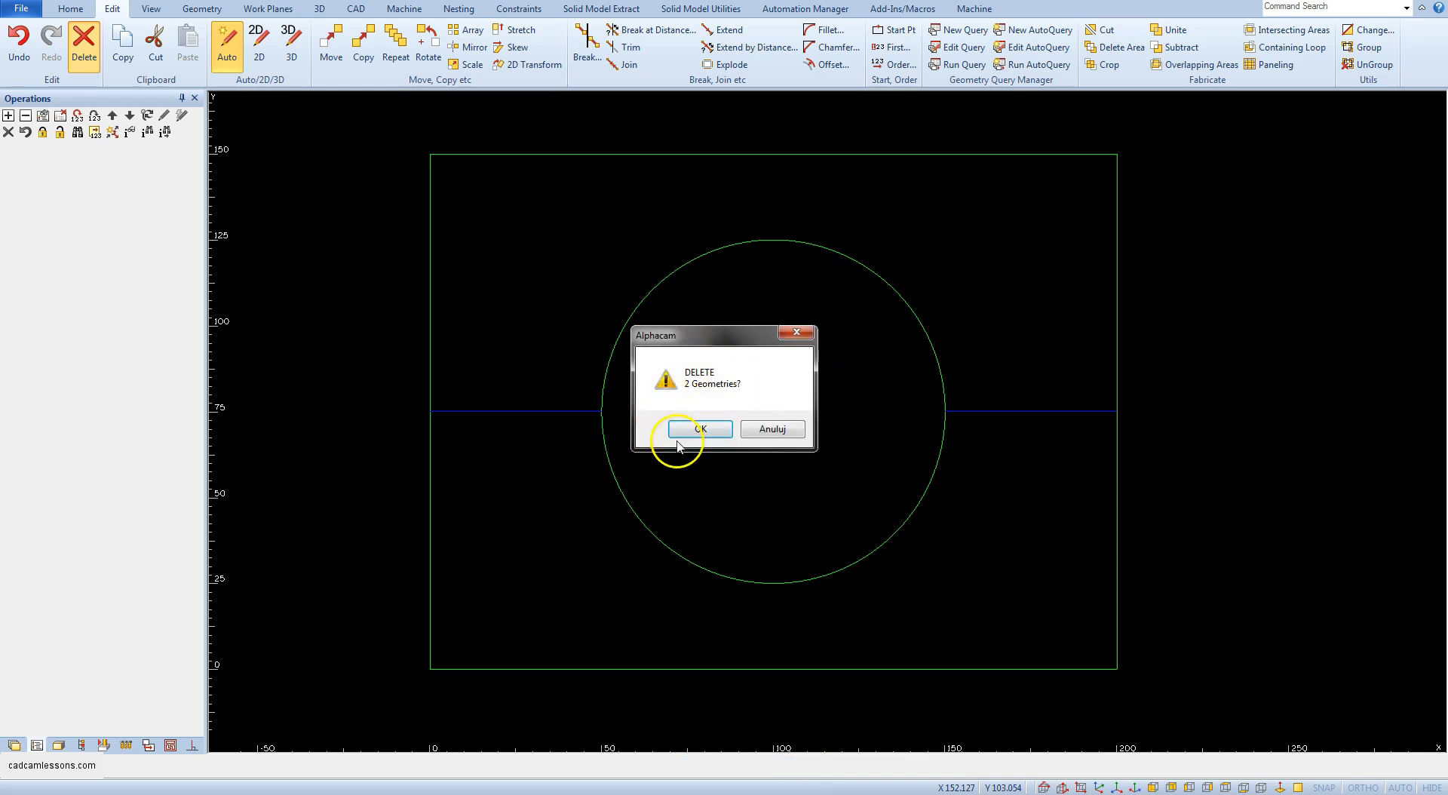
left_click(700, 429)
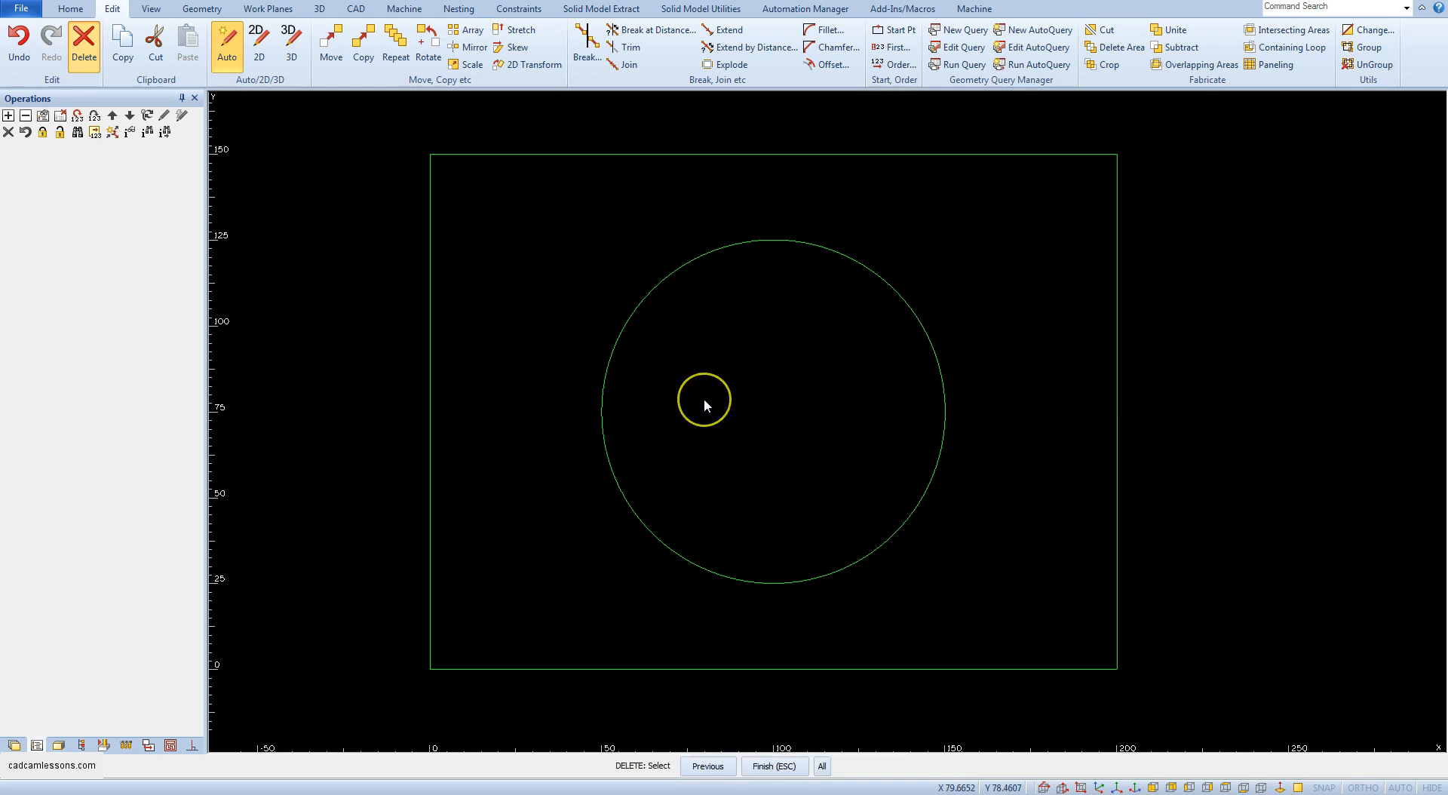
left_click(706, 400)
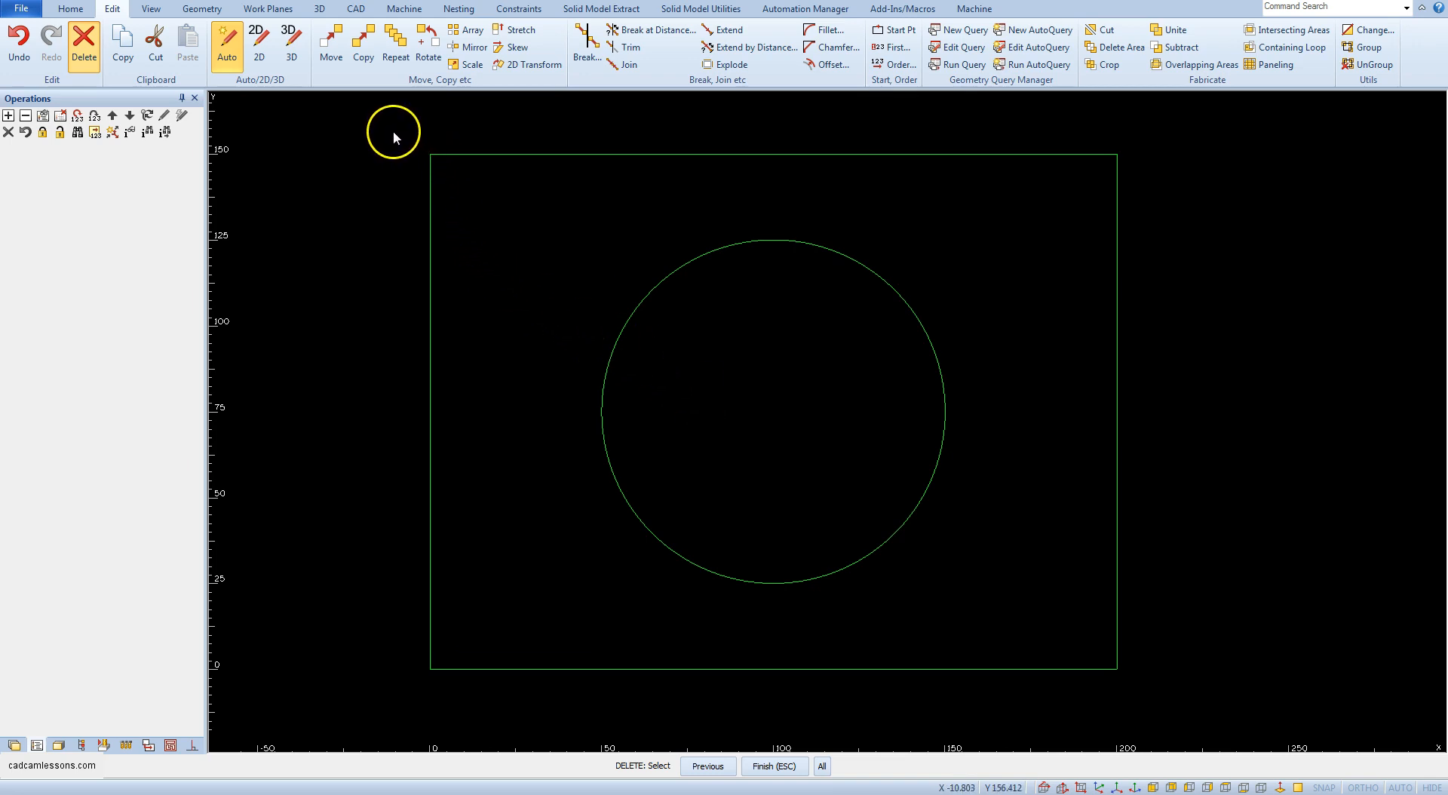
left_click_drag(397, 129, 730, 605)
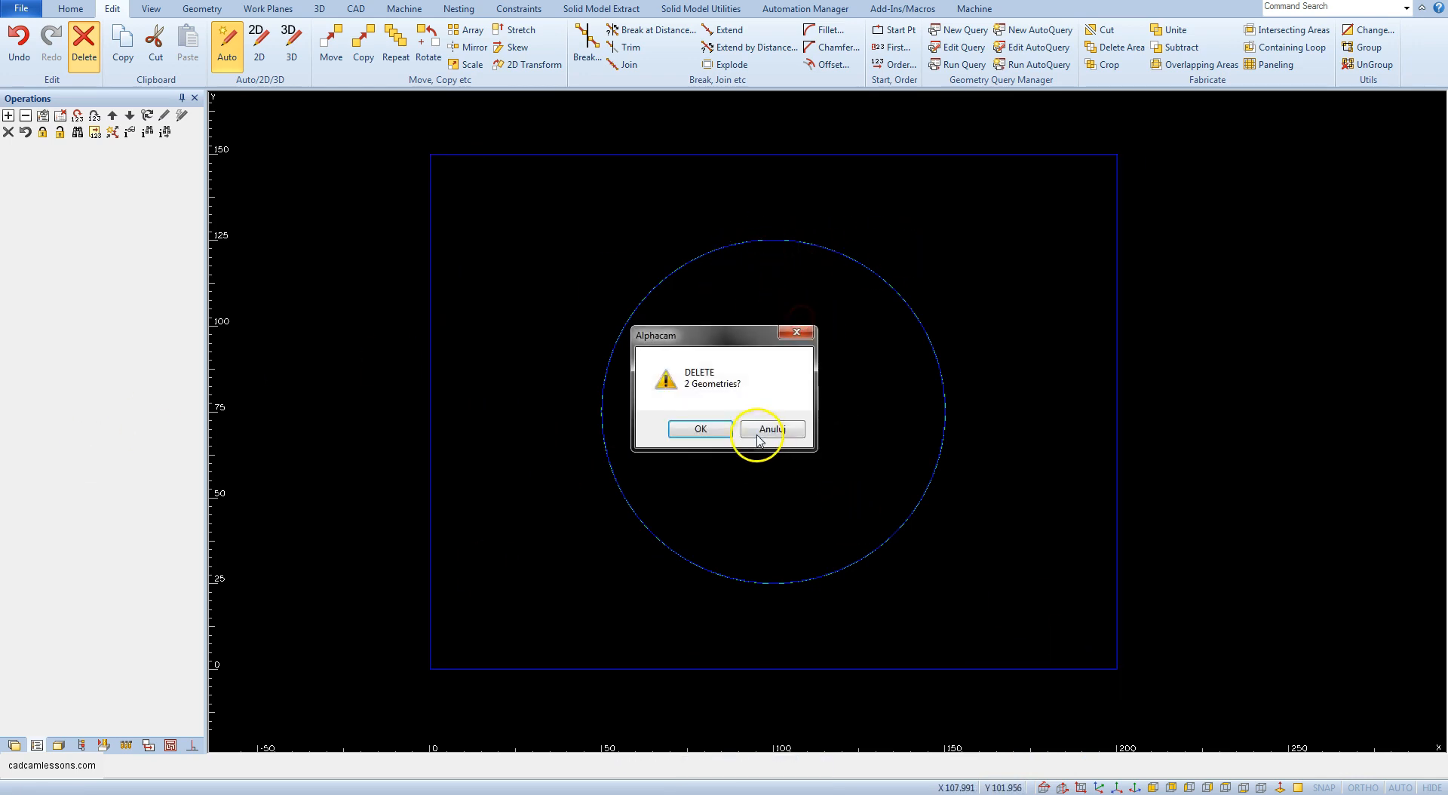
left_click(774, 429)
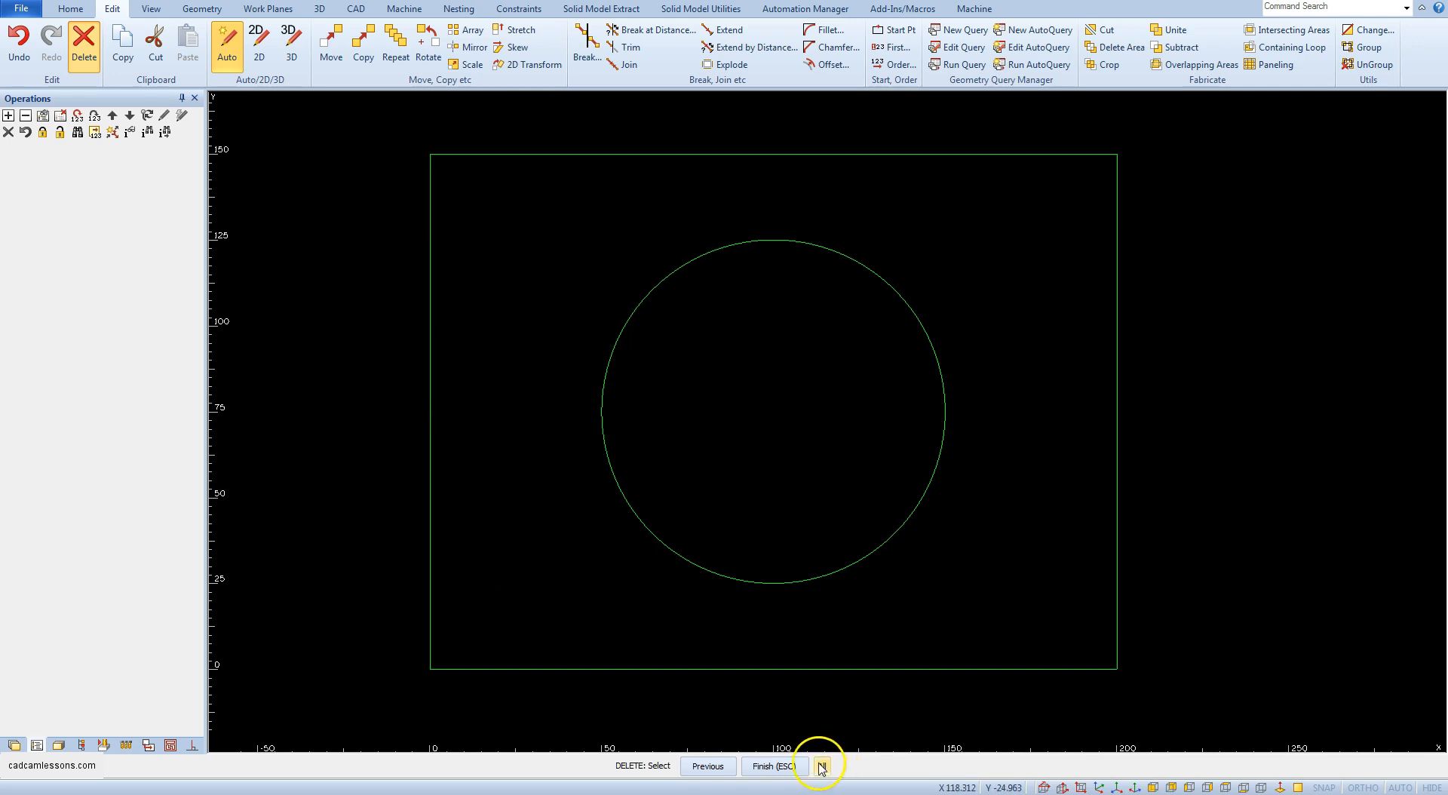
left_click(827, 765)
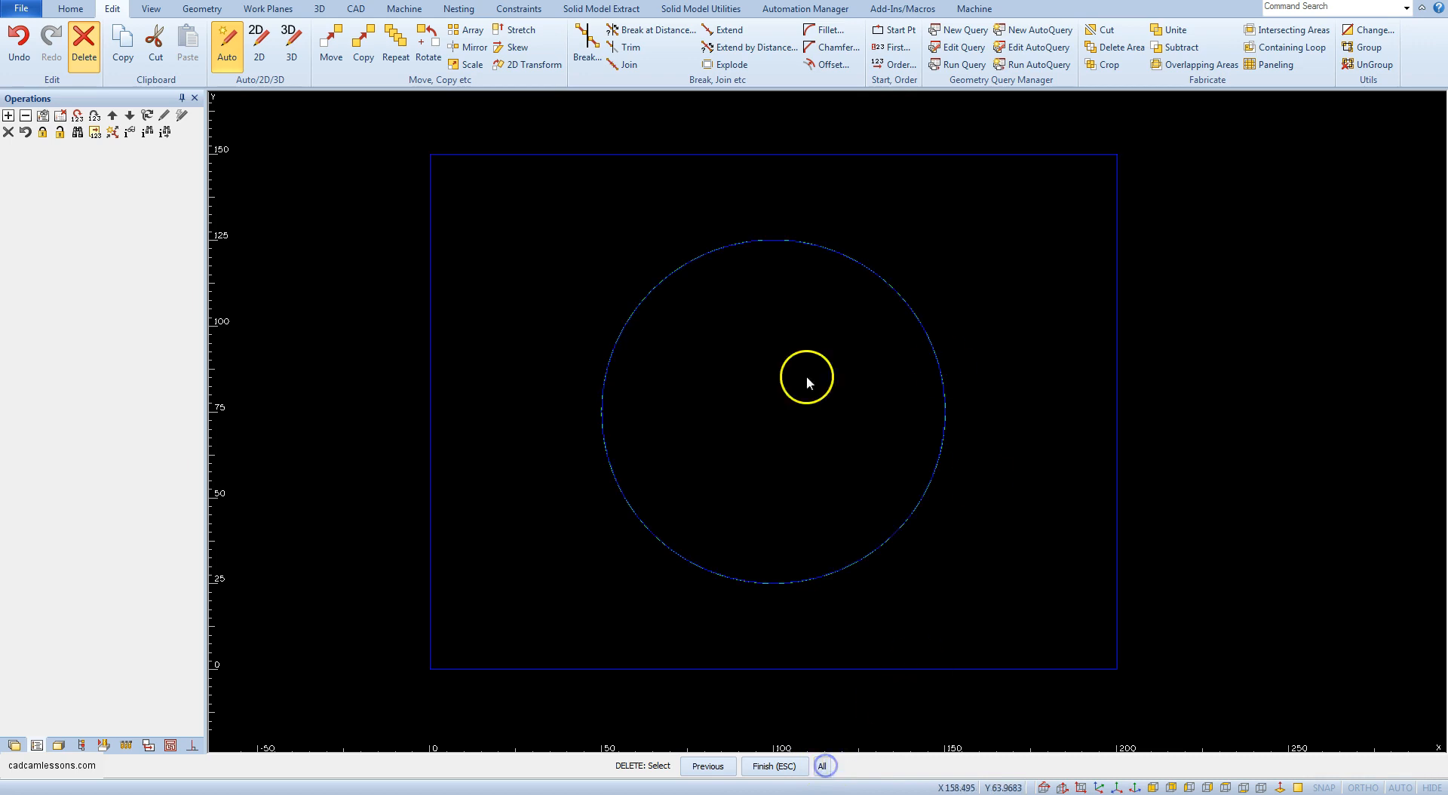
left_click(827, 765)
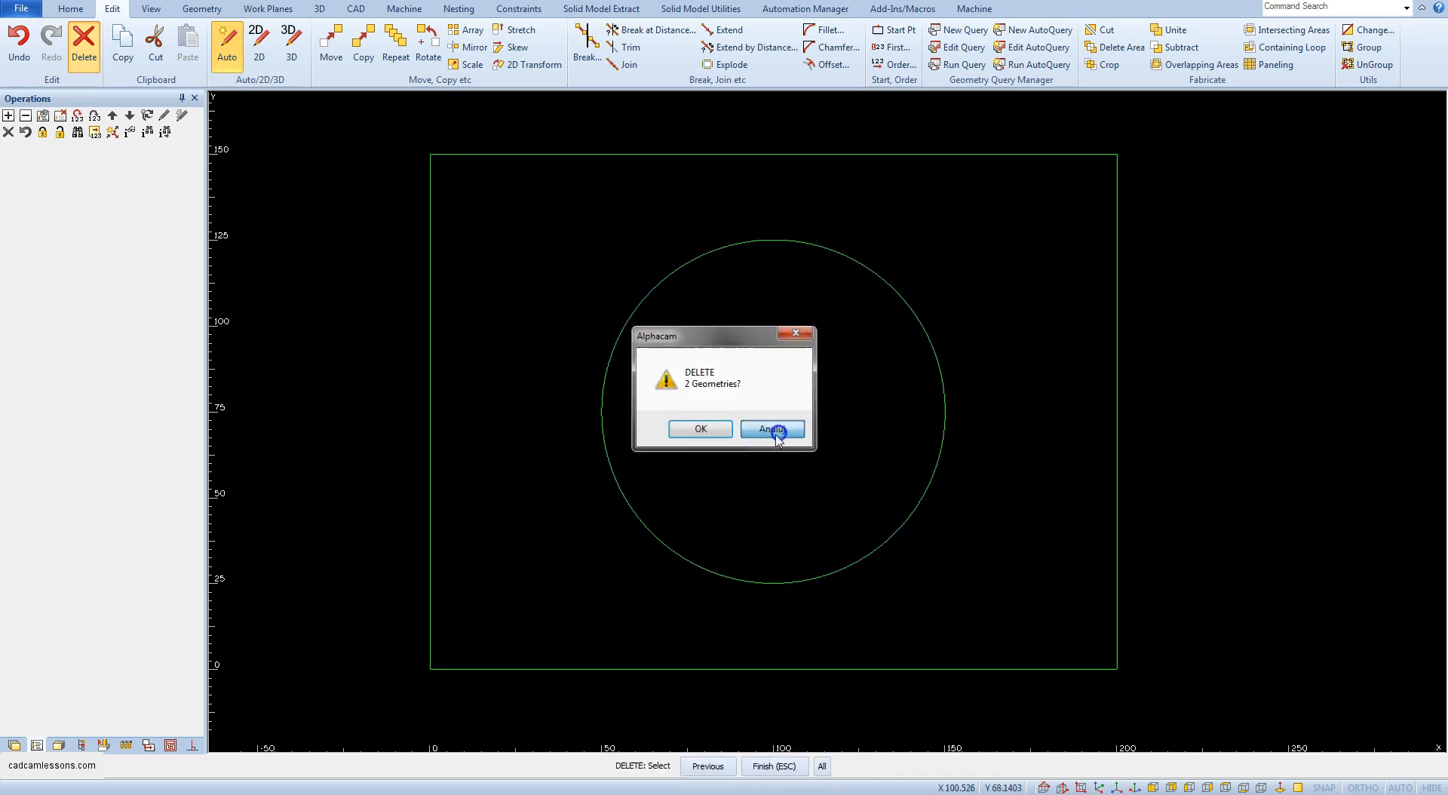
left_click(772, 428)
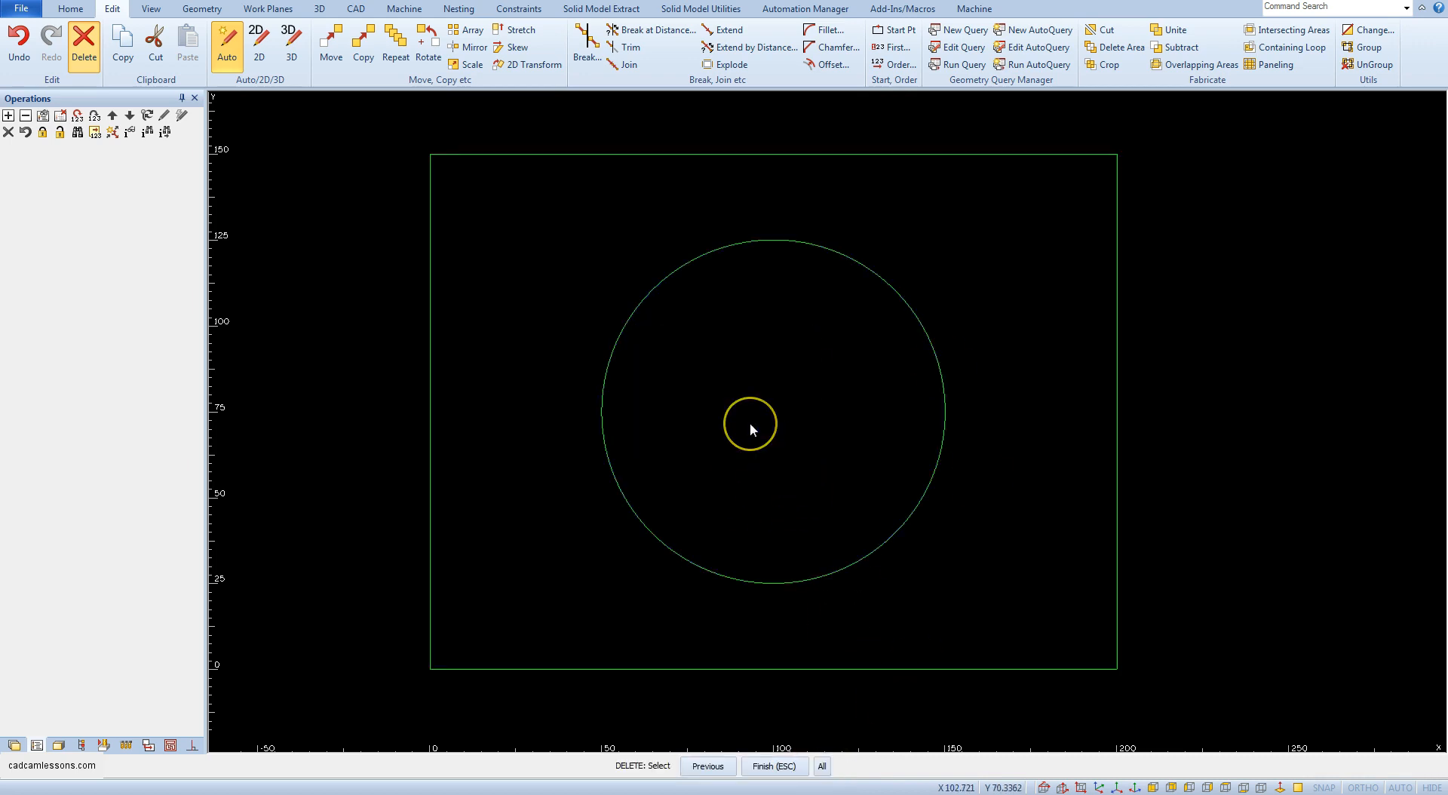
left_click(749, 422)
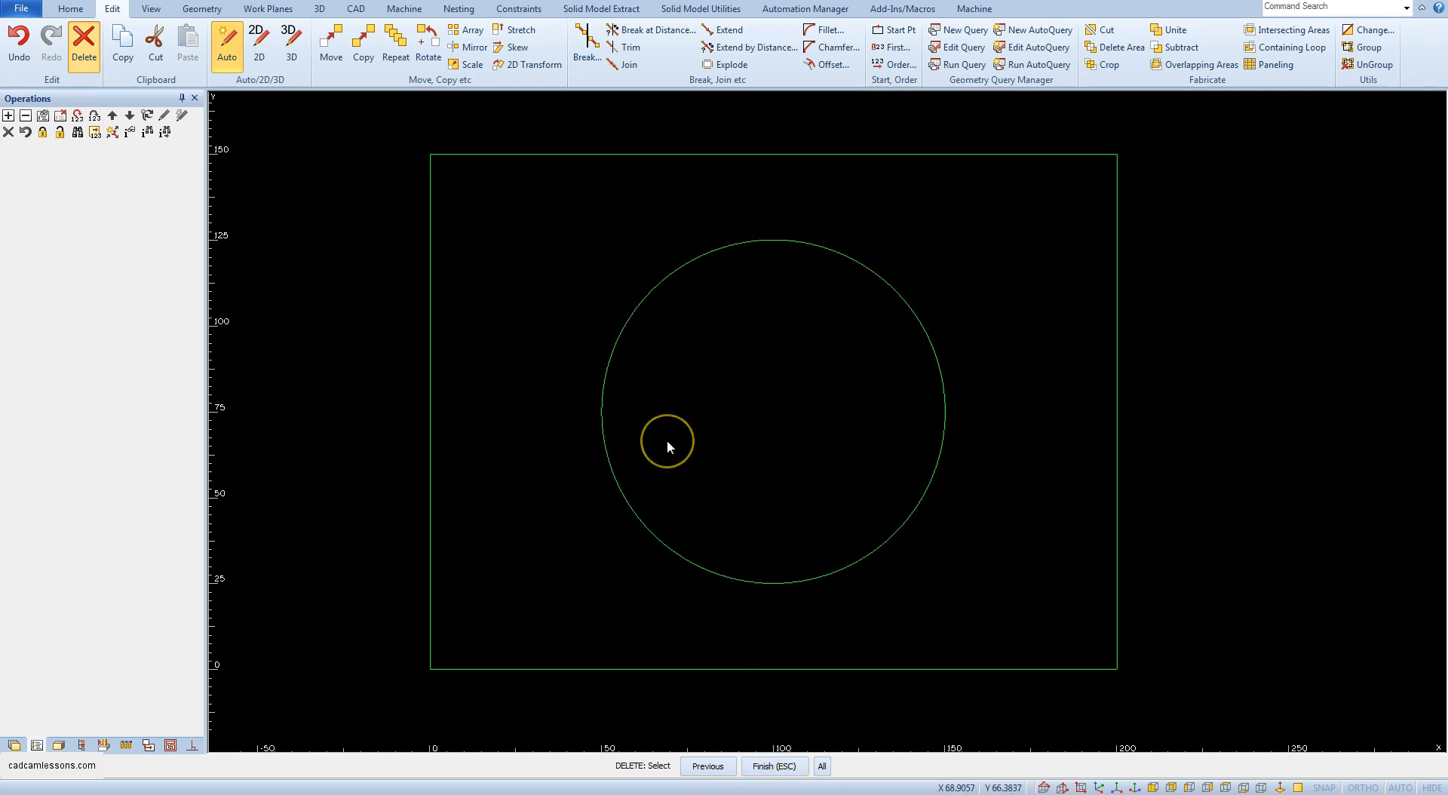
mouse_move(750, 393)
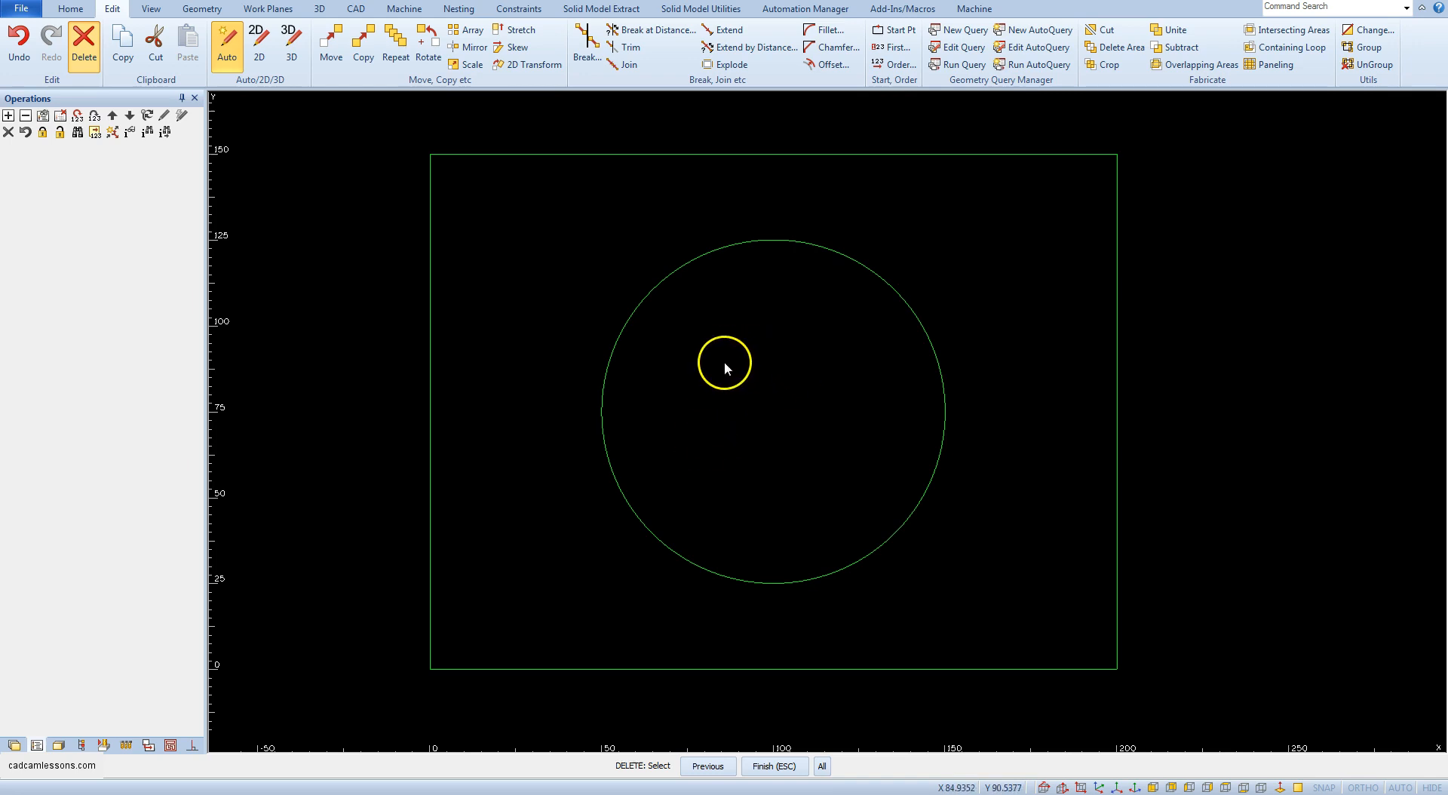
mouse_move(730, 390)
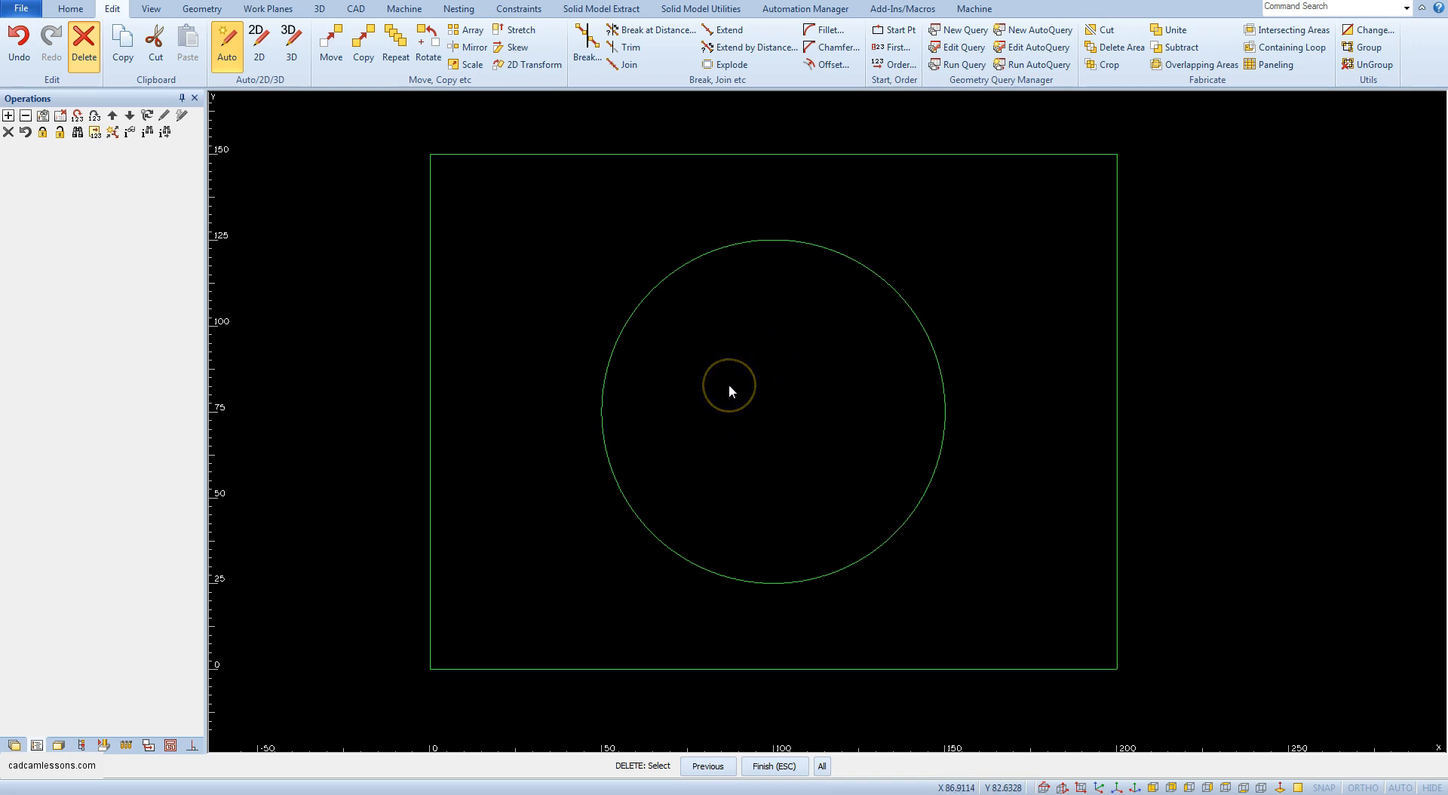